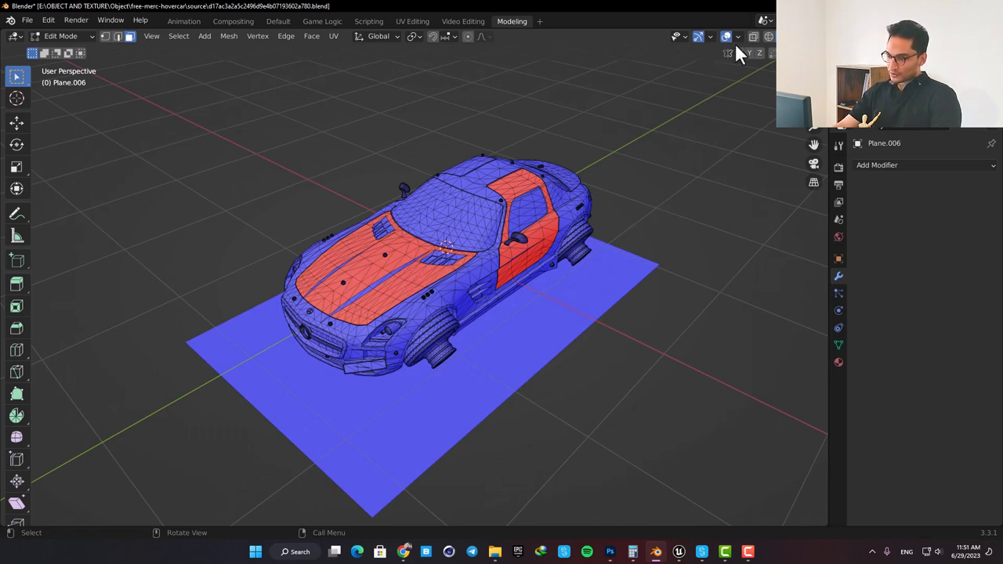
- Enable the Face Orientation overlay so flipped faces on the car show red
{"action": "left_click", "coordinate": [738, 37]}
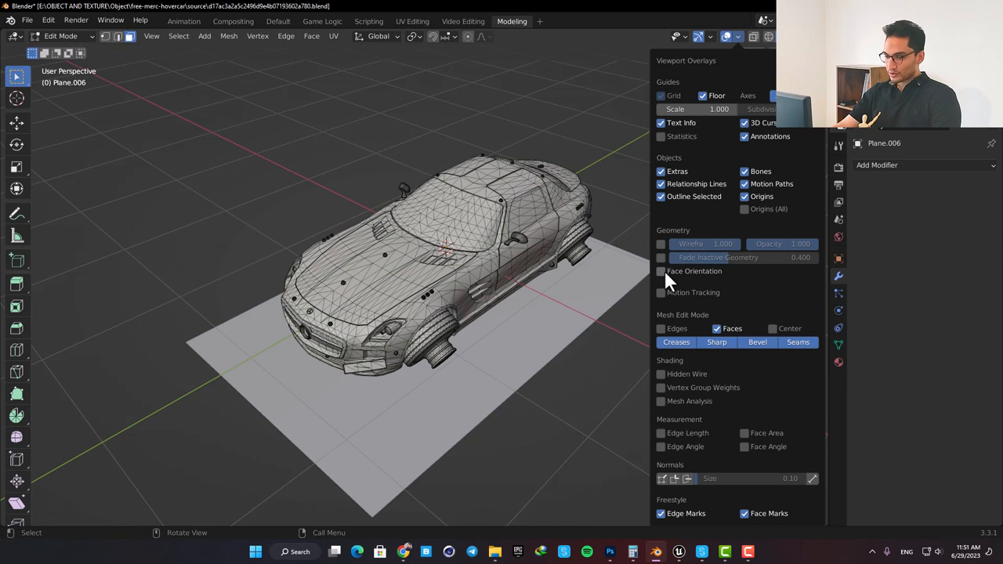
{"action": "left_click", "coordinate": [661, 271]}
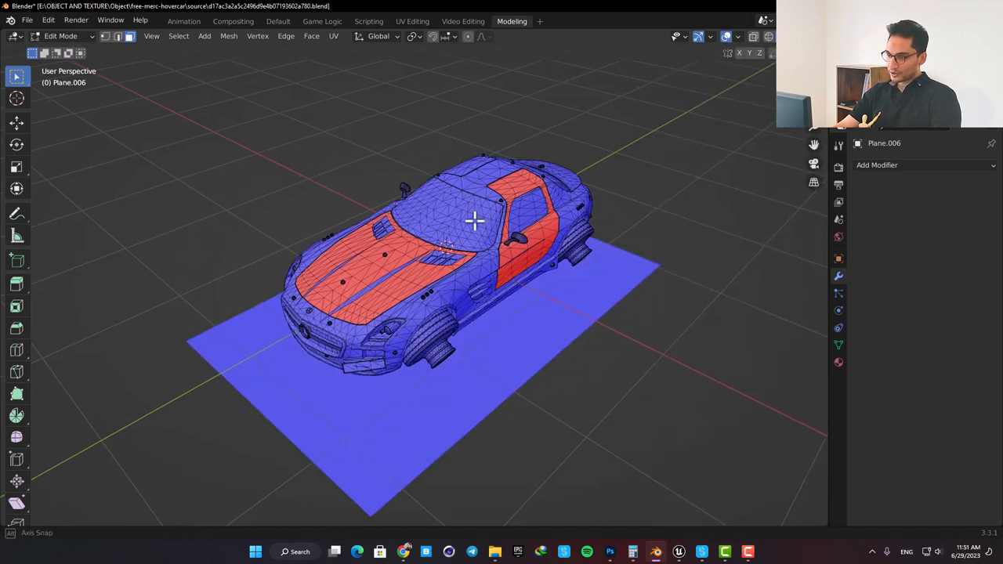
{"action": "left_click_drag", "start_coordinate": [470, 219], "coordinate": [462, 228]}
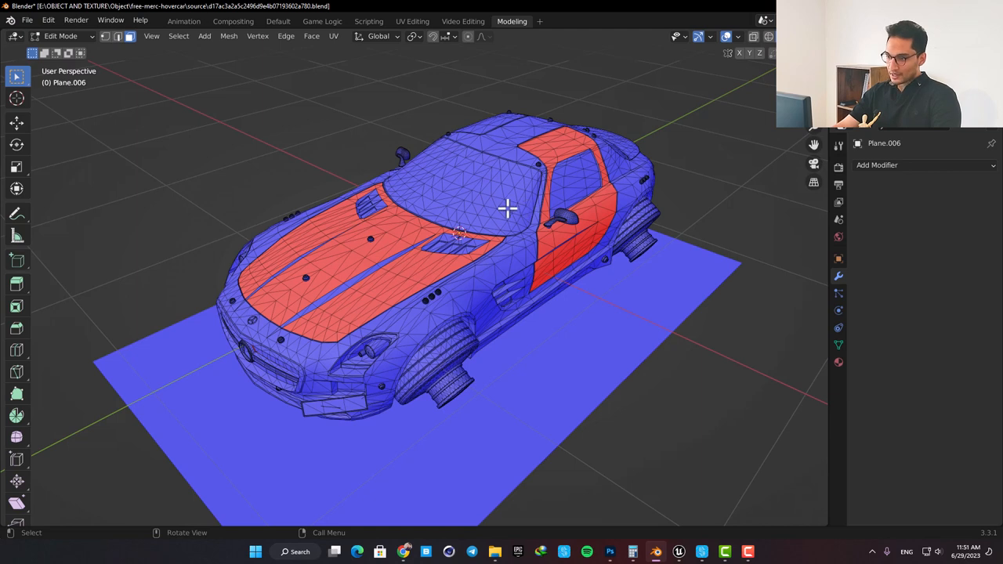
{"action": "mouse_move", "coordinate": [391, 266]}
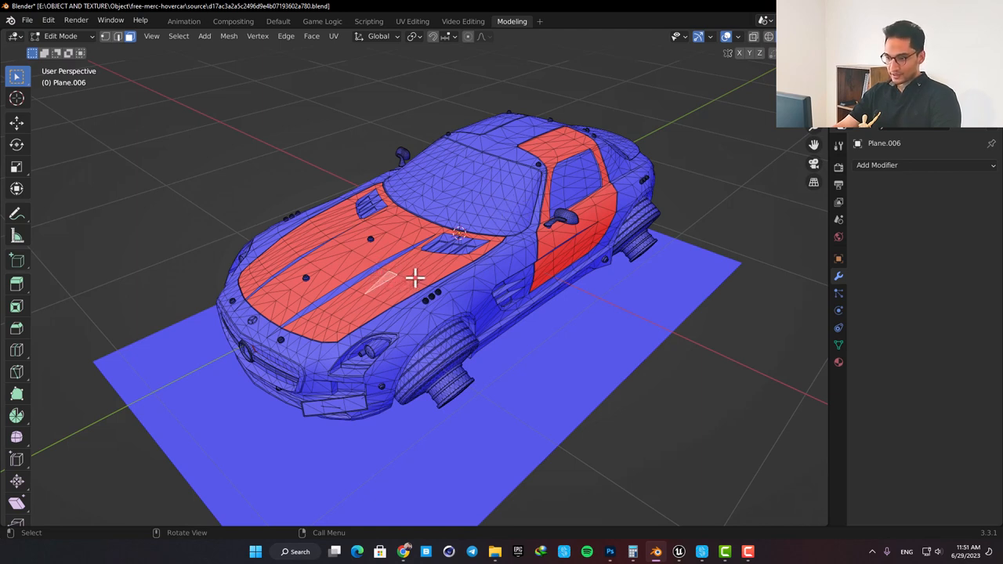
{"action": "mouse_move", "coordinate": [396, 287]}
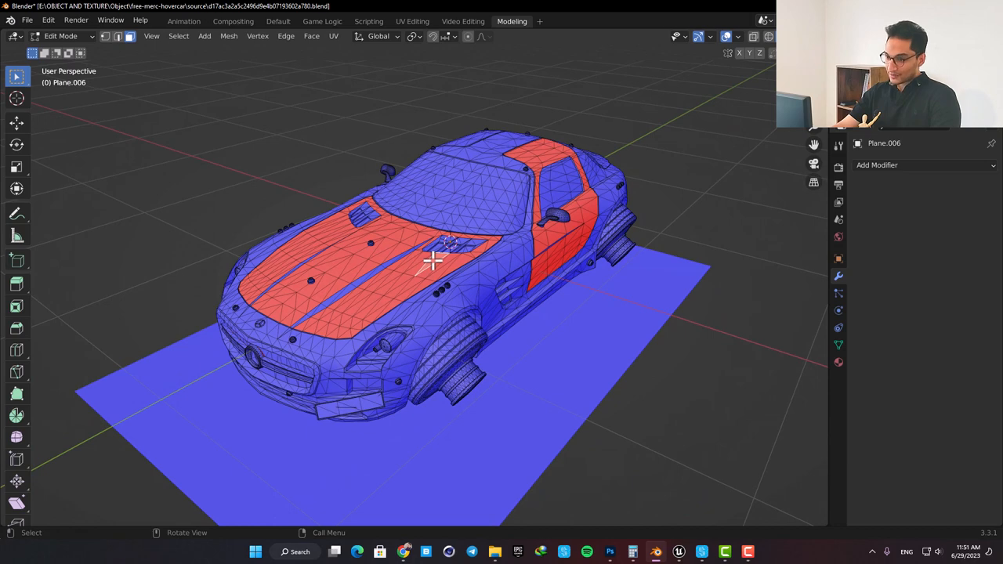
{"action": "mouse_move", "coordinate": [409, 272]}
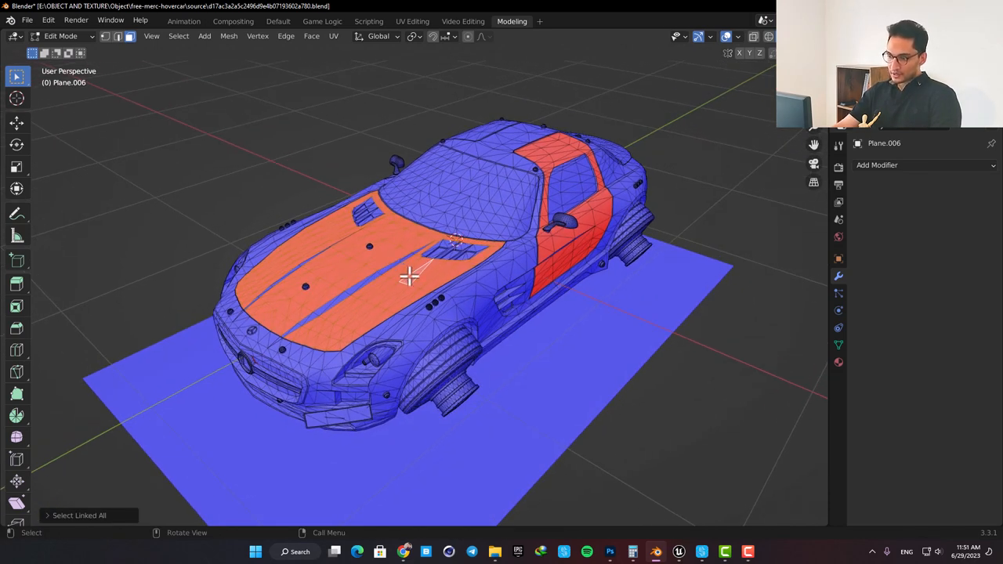
- Flip the normals of the hood faces via F3 search and the roof faces via Alt+N
{"action": "key", "text": "F3"}
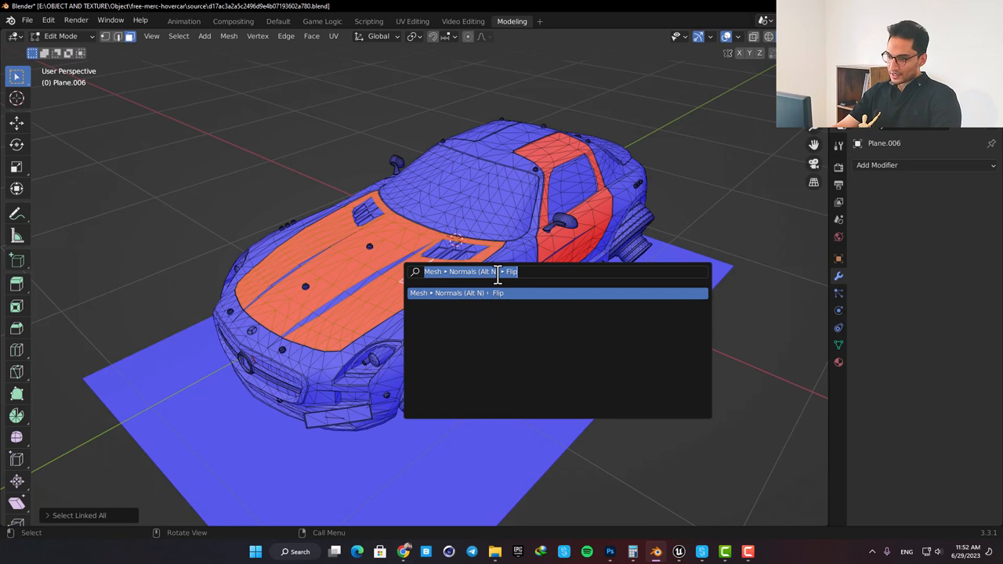
{"action": "left_click", "coordinate": [497, 293]}
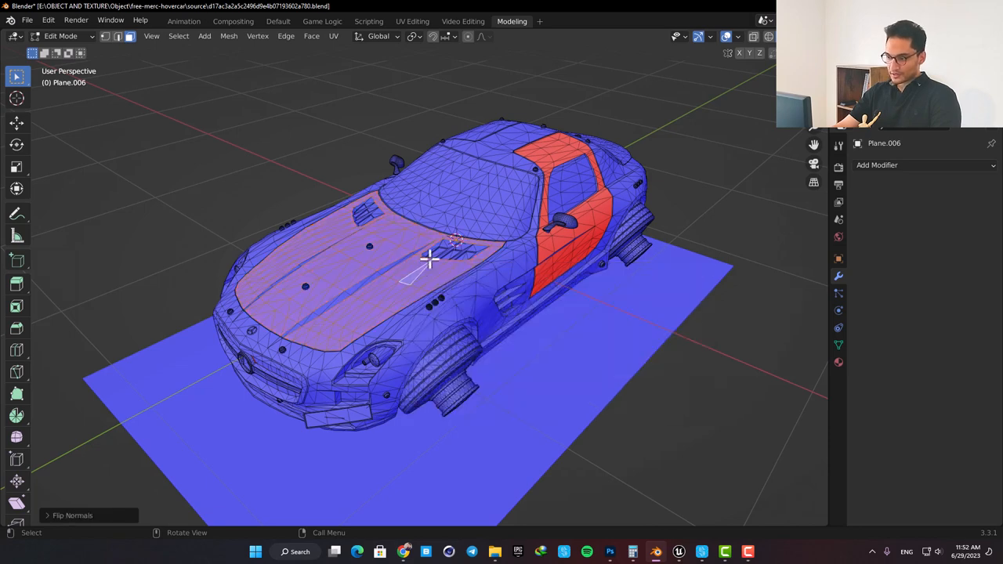
{"action": "mouse_move", "coordinate": [368, 251]}
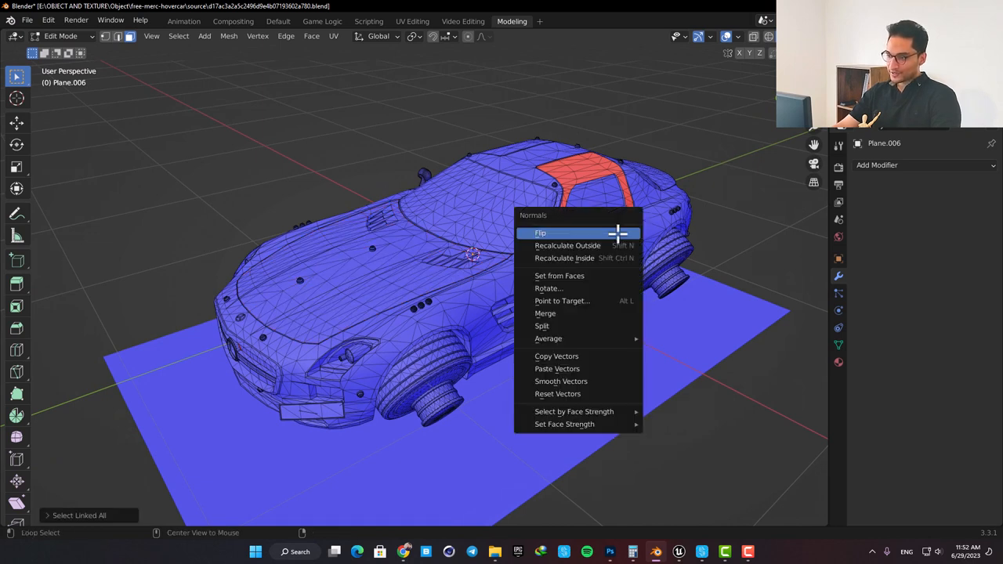
{"action": "left_click", "coordinate": [539, 232]}
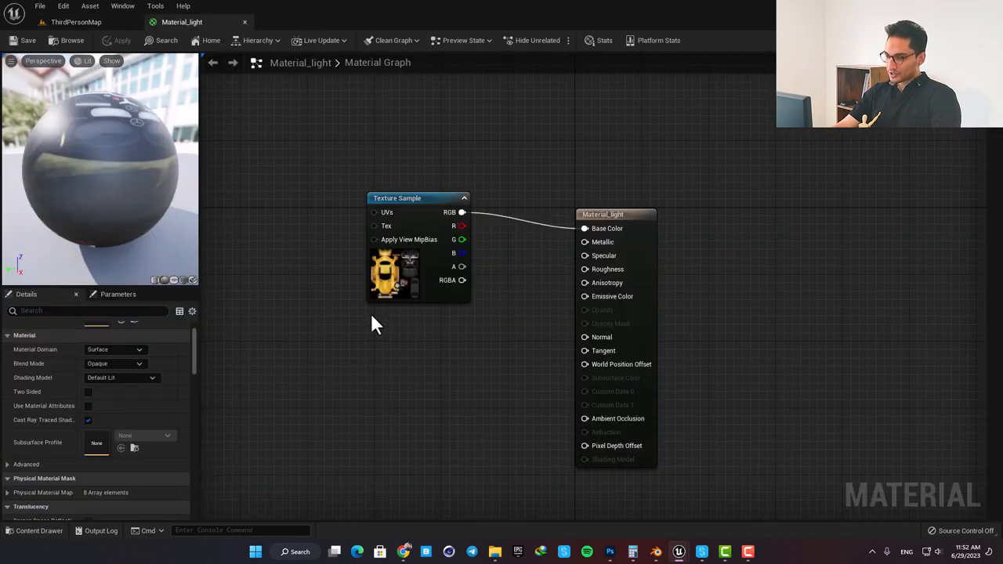
- Tick Two Sided in Material_light's Details panel and save the material
{"action": "left_click", "coordinate": [415, 197]}
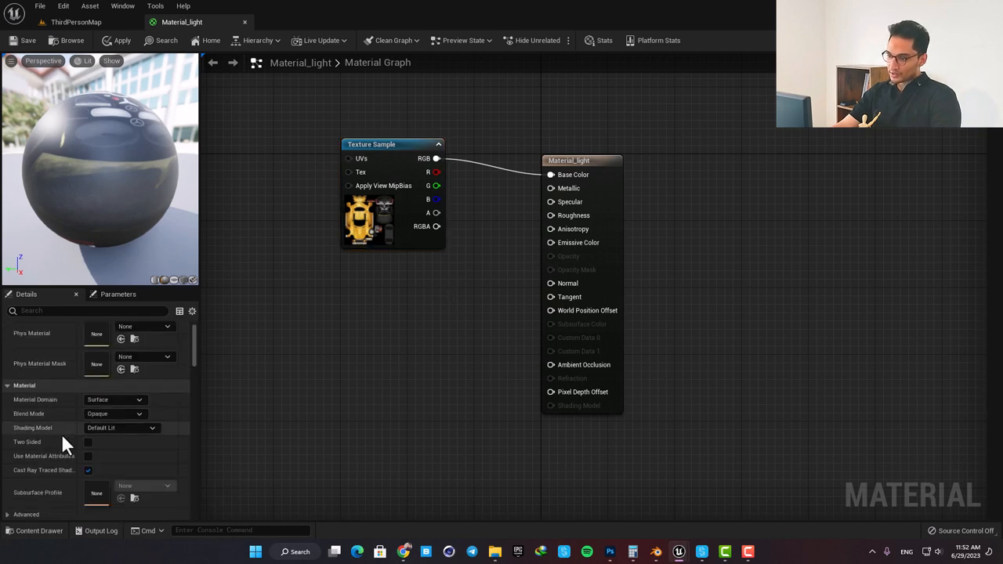
{"action": "scroll", "scroll_direction": "down", "scroll_amount": 3}
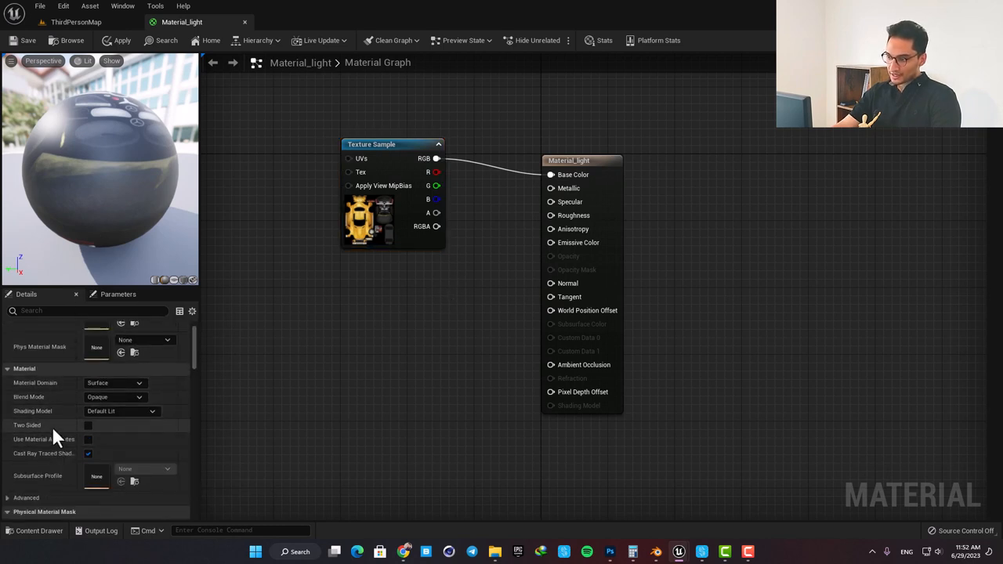
{"action": "left_click", "coordinate": [88, 425]}
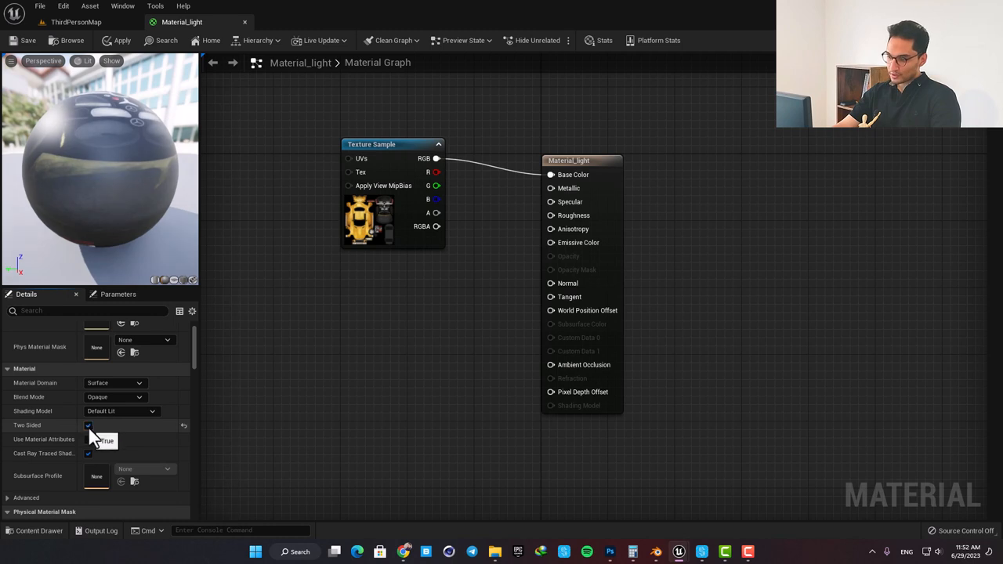
{"action": "left_click", "coordinate": [28, 40]}
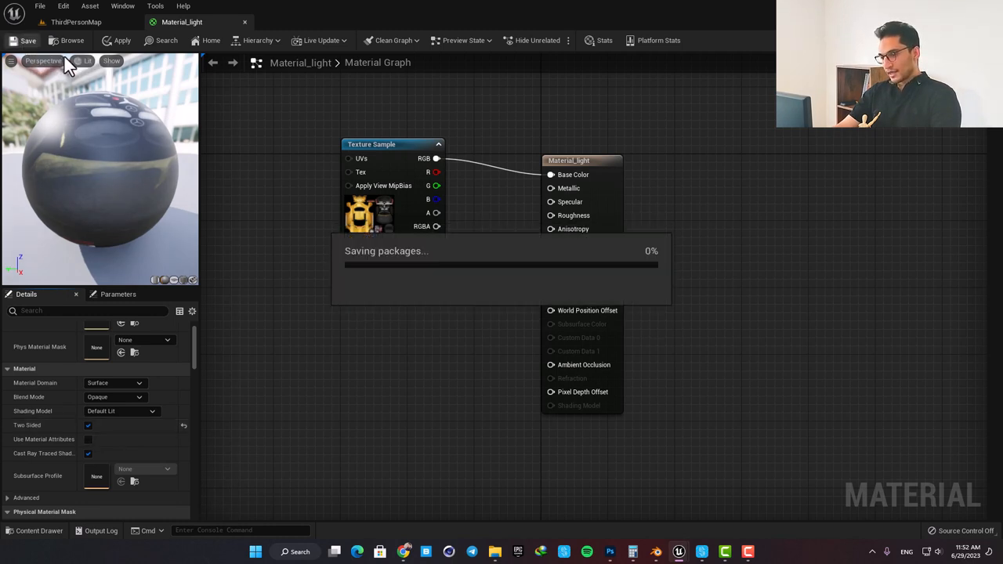